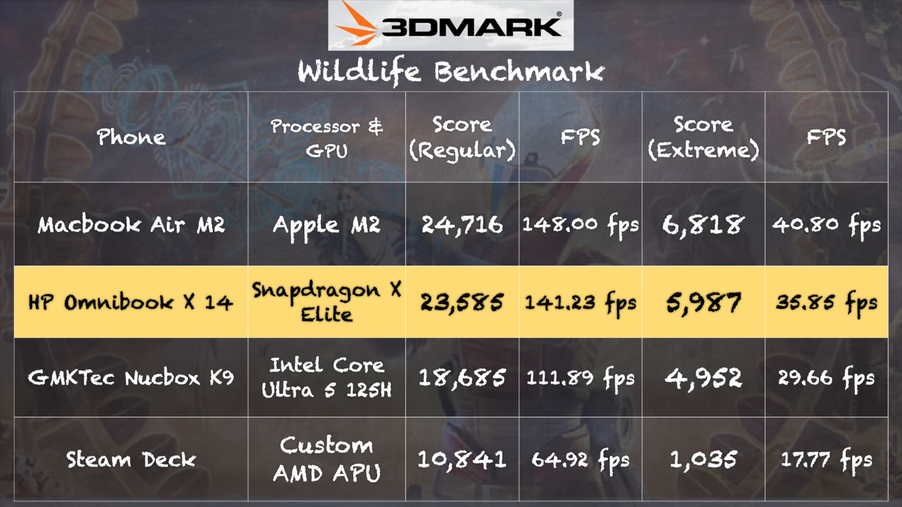
View the BIOS Main page with system information, processor, memory and BIOS revision
click(133, 377)
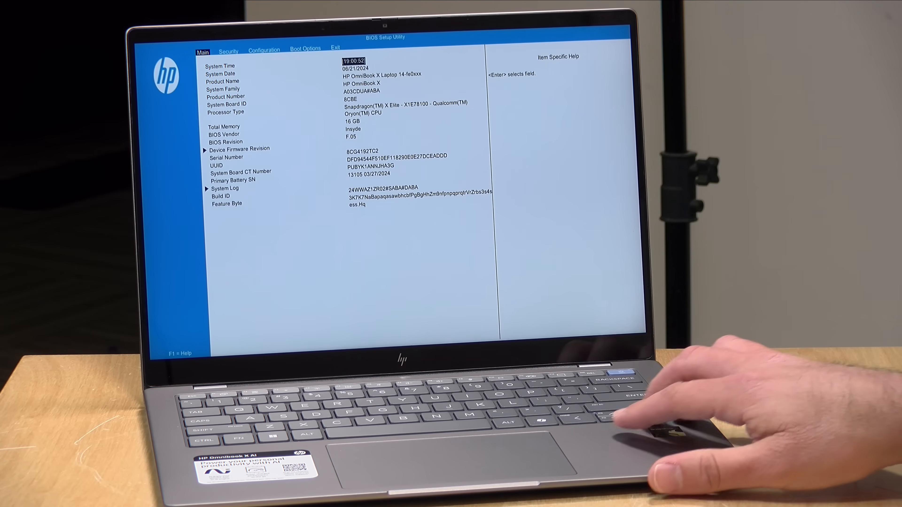
click(264, 49)
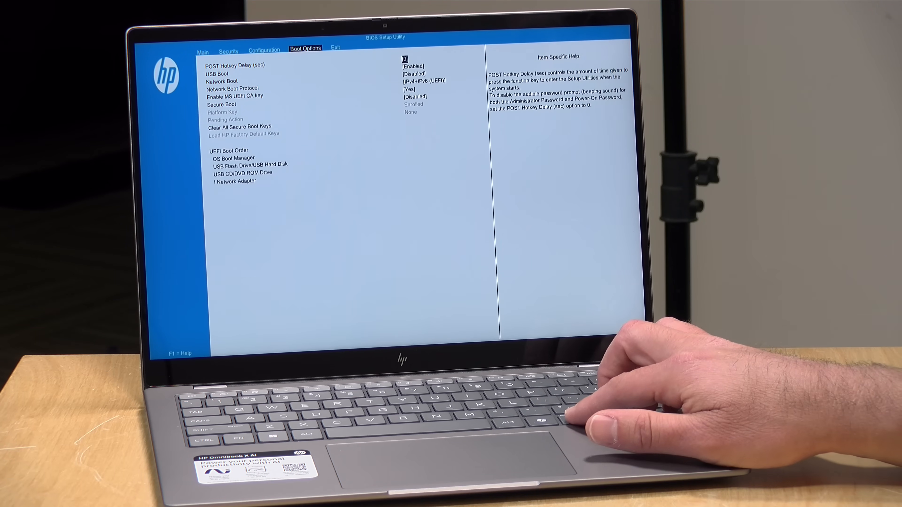
click(264, 48)
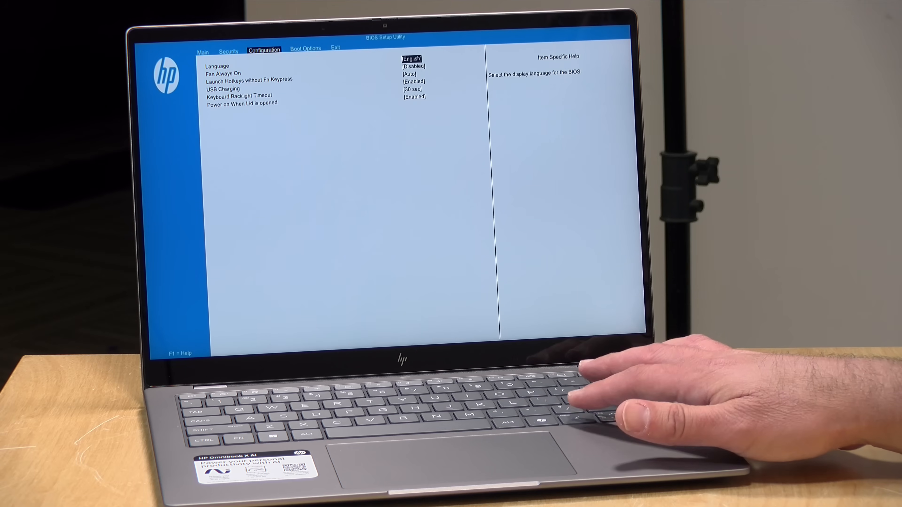
click(202, 47)
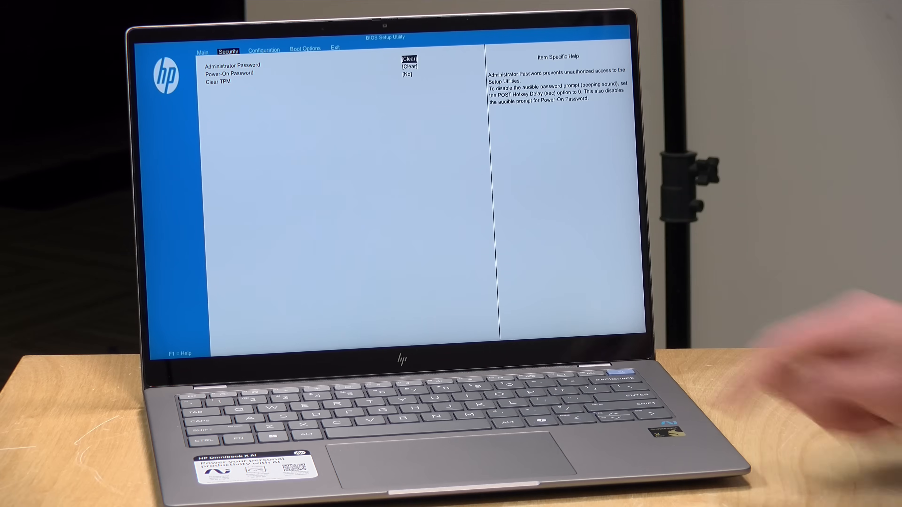
click(202, 50)
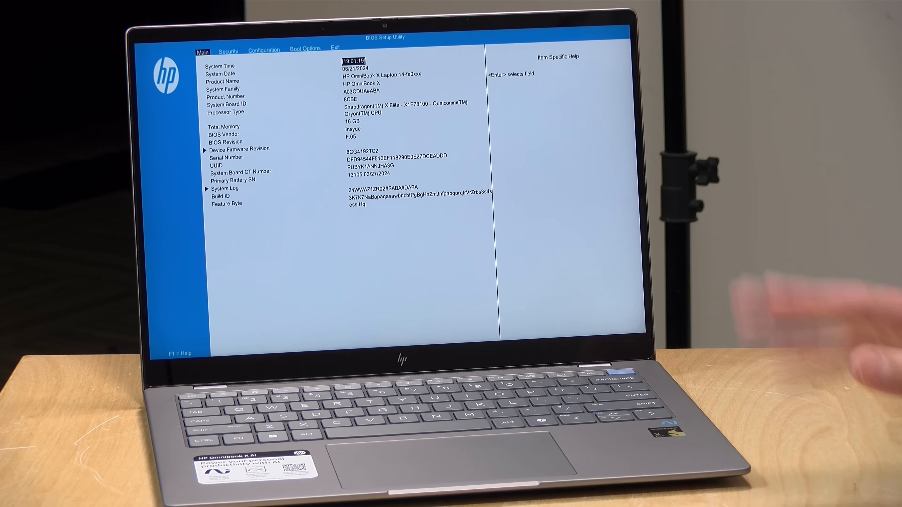